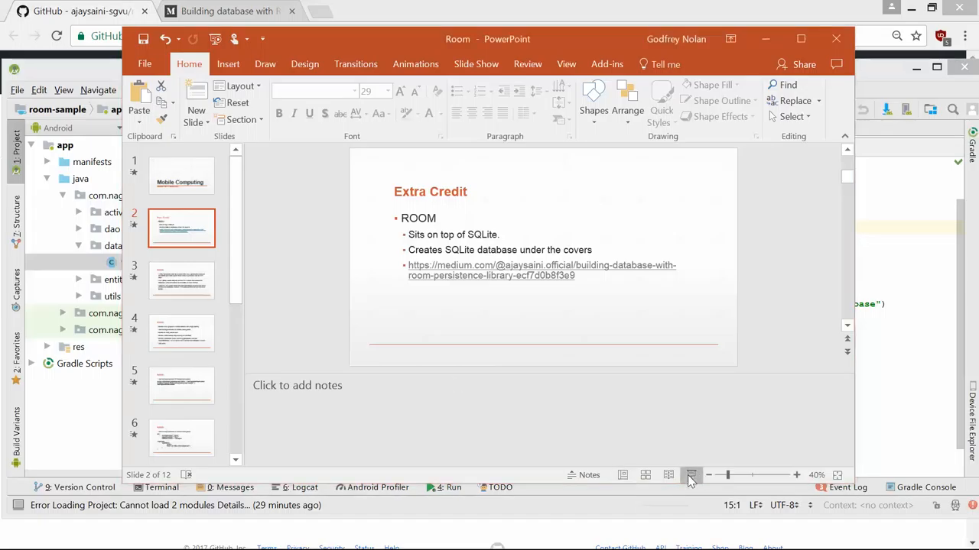
Start the slide show, view the GitHub room-persistence-sample tab, and return to the slide show
left_click(692, 474)
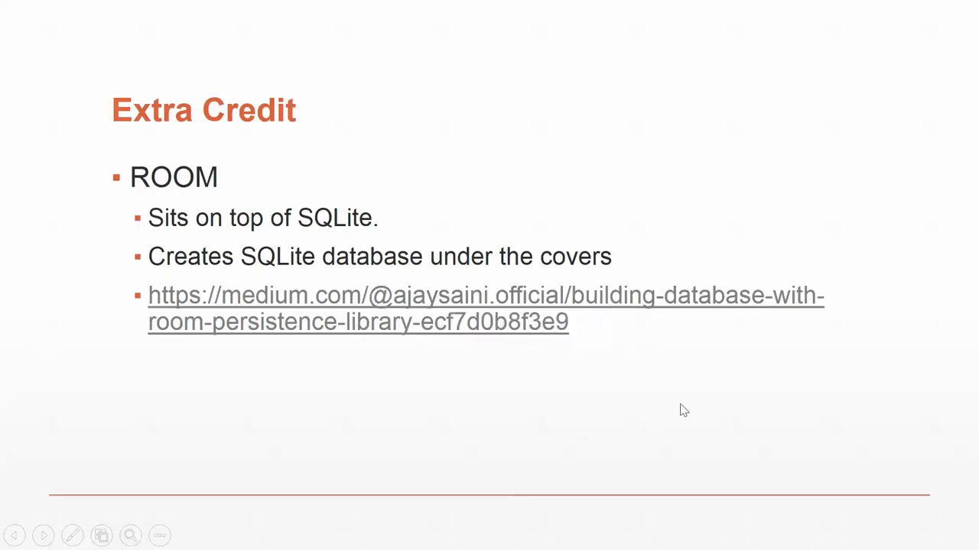
mouse_move(548, 406)
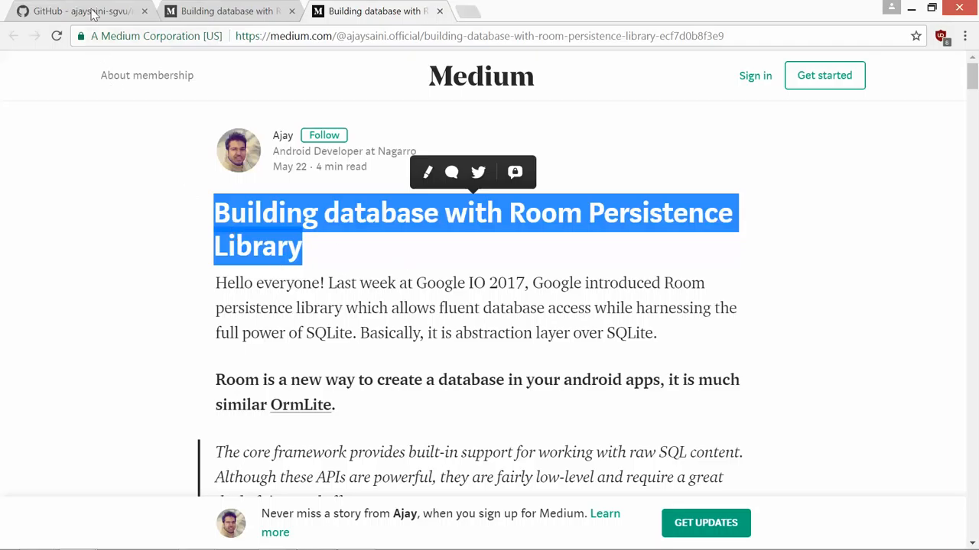
left_click(76, 10)
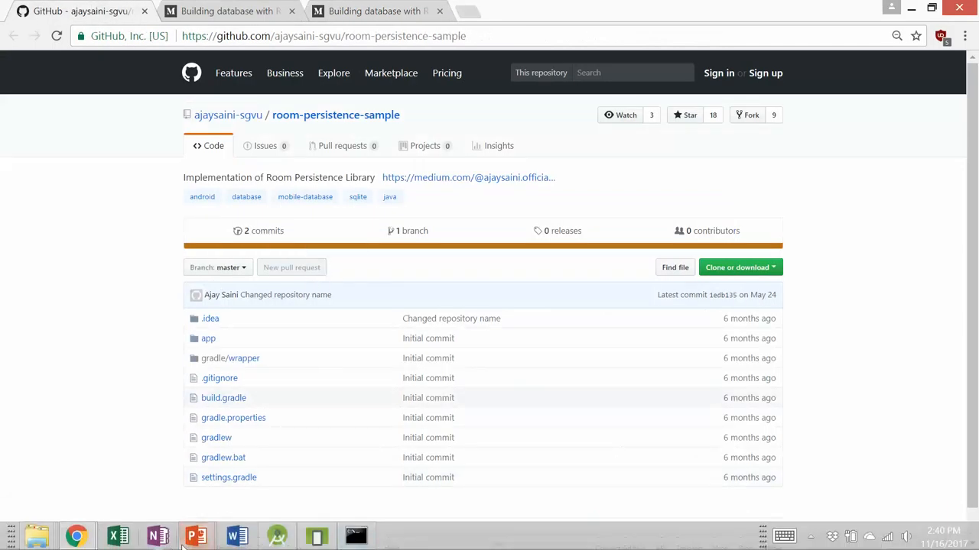
left_click(196, 535)
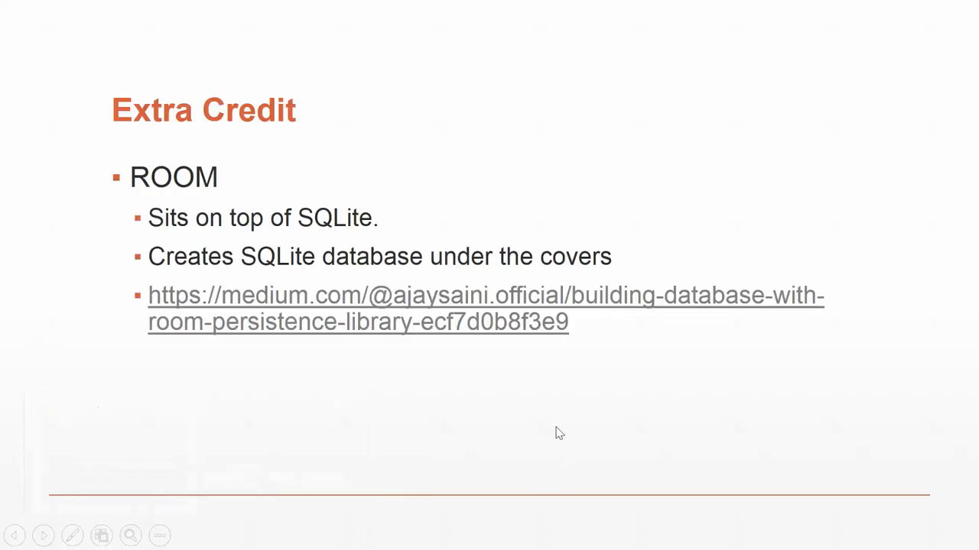
left_click(43, 535)
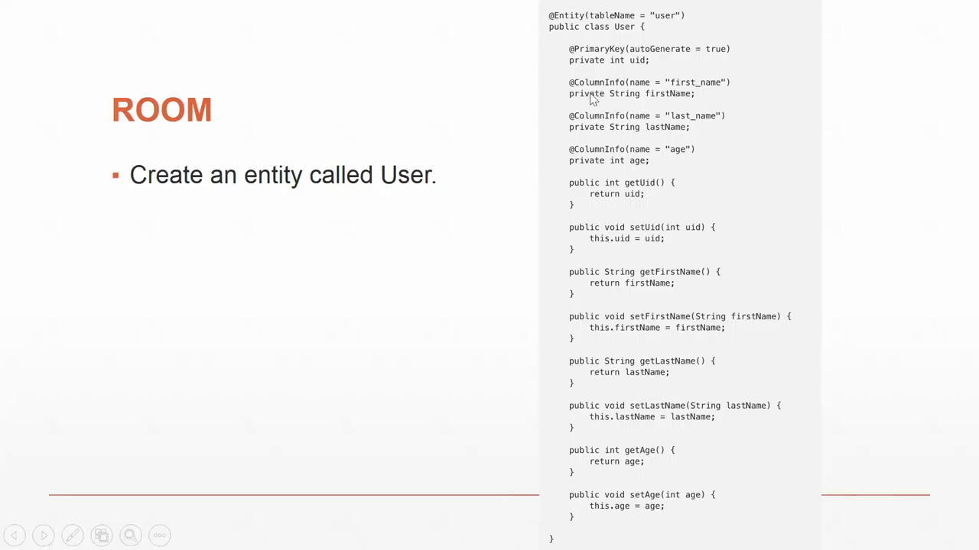
mouse_move(676, 164)
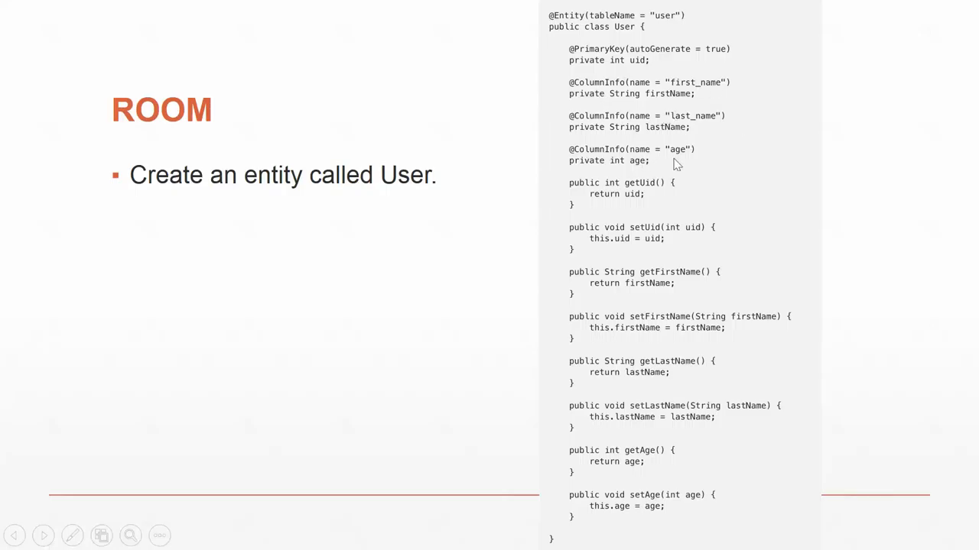
mouse_move(648, 195)
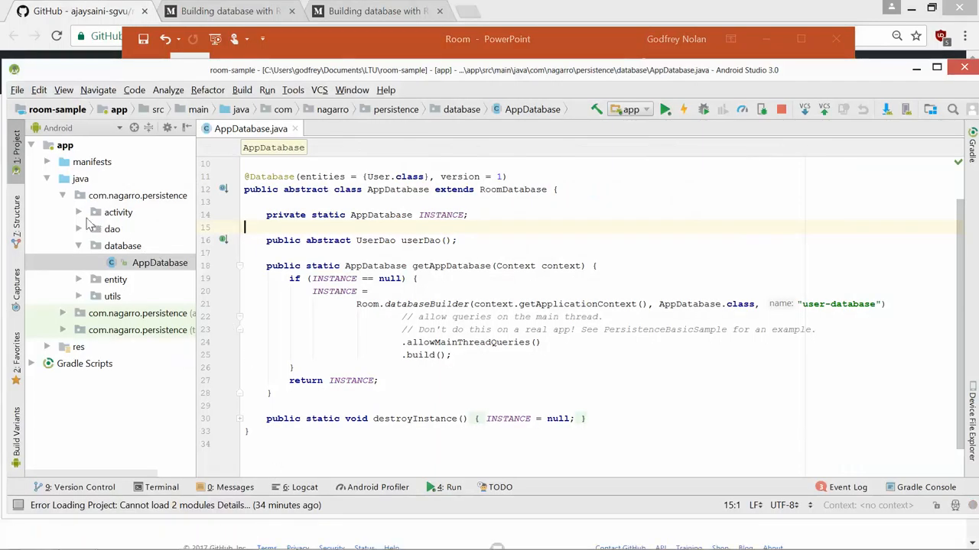
Show MainActivity, then activity_main.xml from res/layout with its click-here button preview
double_click(156, 229)
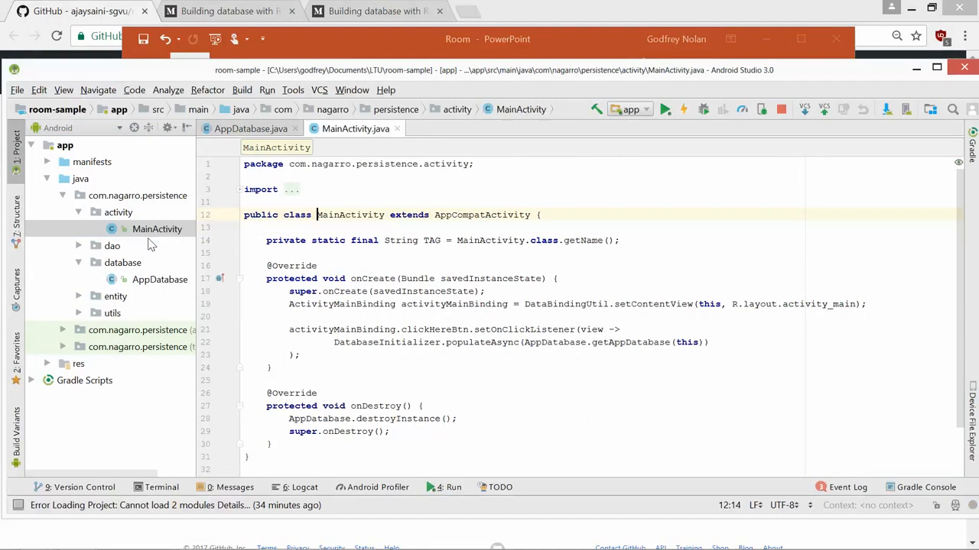
left_click(78, 364)
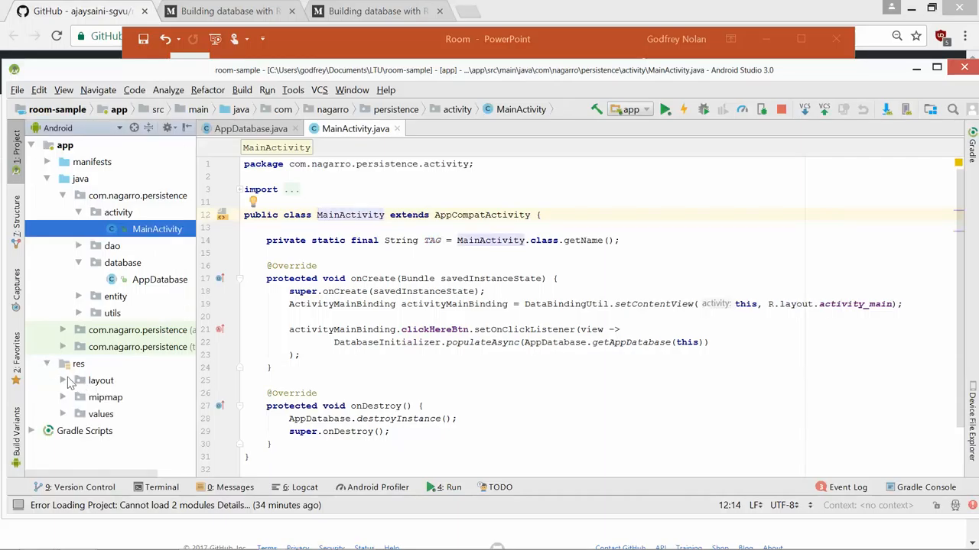
left_click(138, 397)
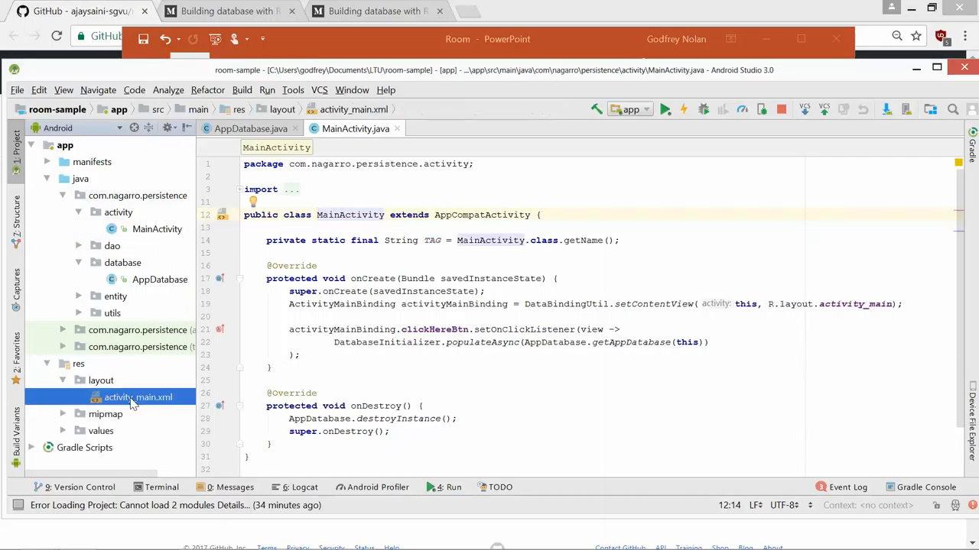
double_click(137, 398)
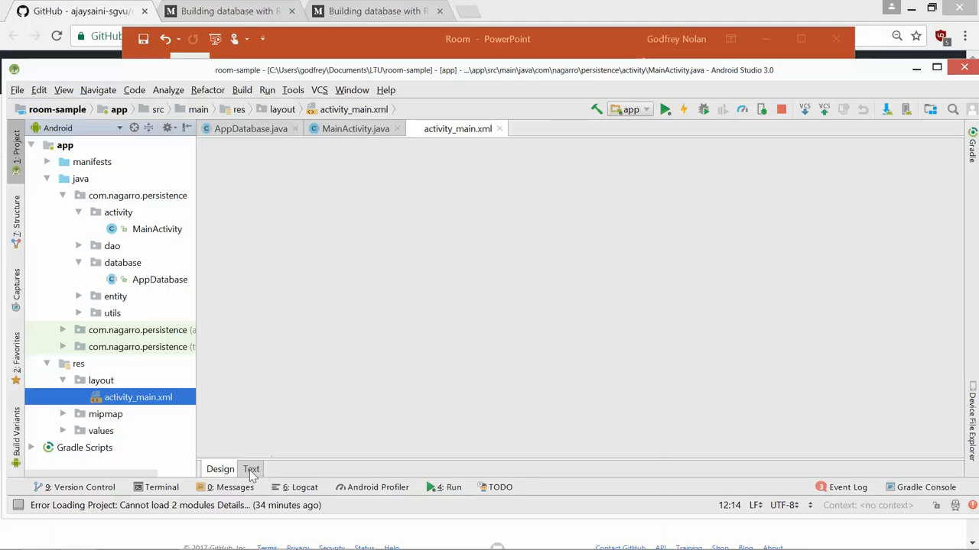
mouse_move(252, 470)
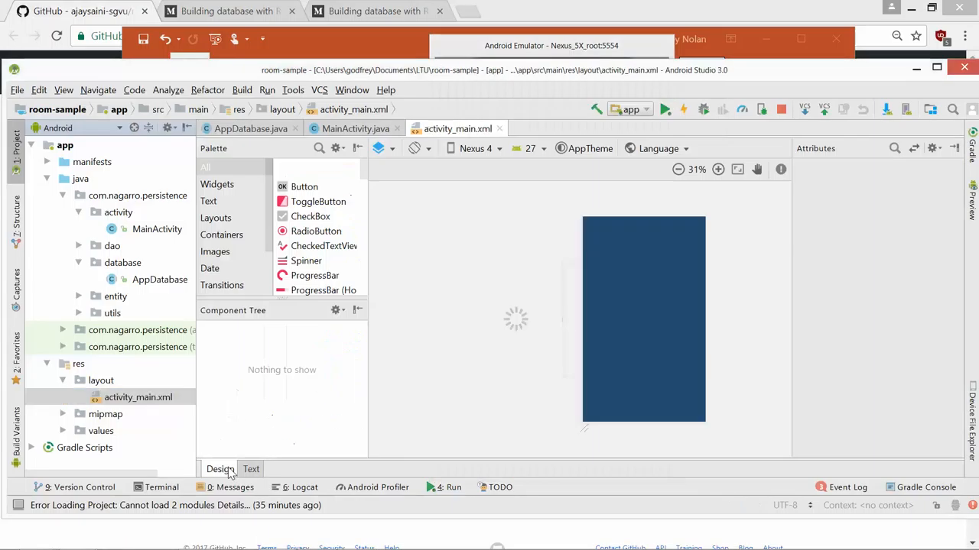
mouse_move(478, 358)
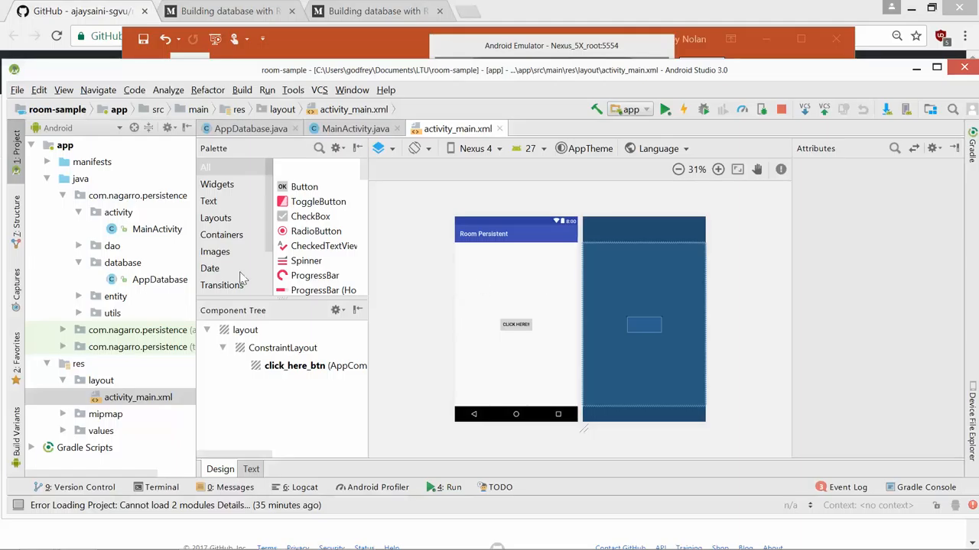
left_click(158, 229)
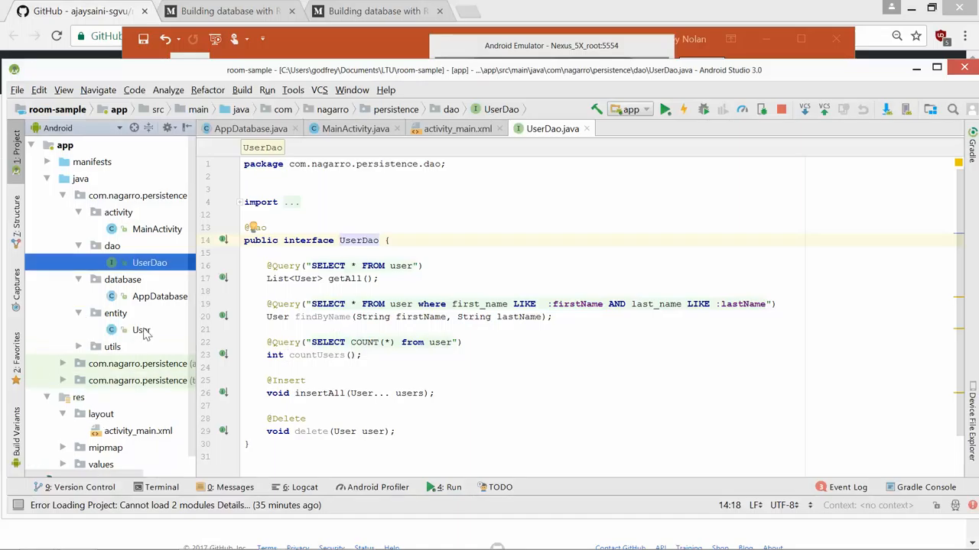
Highlight the User entity's auto-generated uid primary key, then view AppDatabase building user-database
double_click(141, 330)
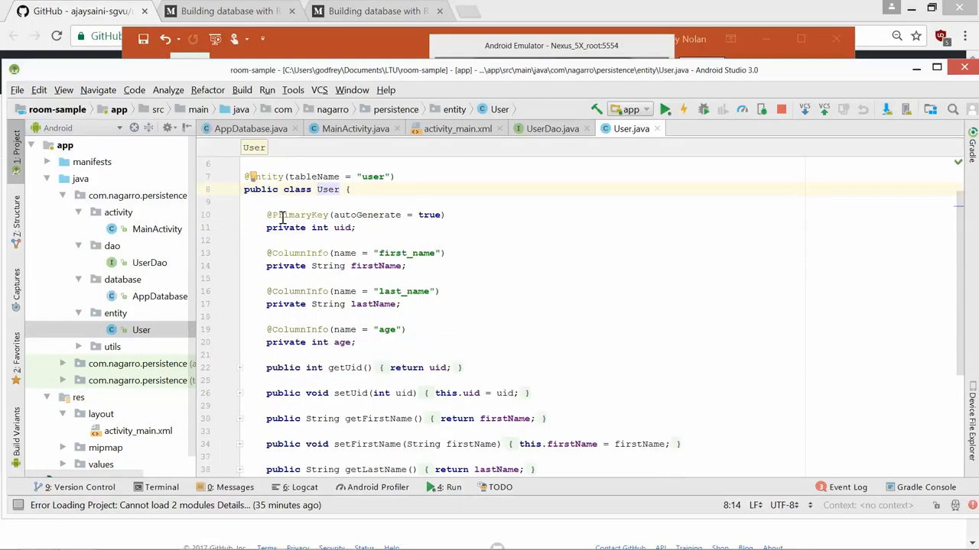
left_click_drag(266, 214, 355, 227)
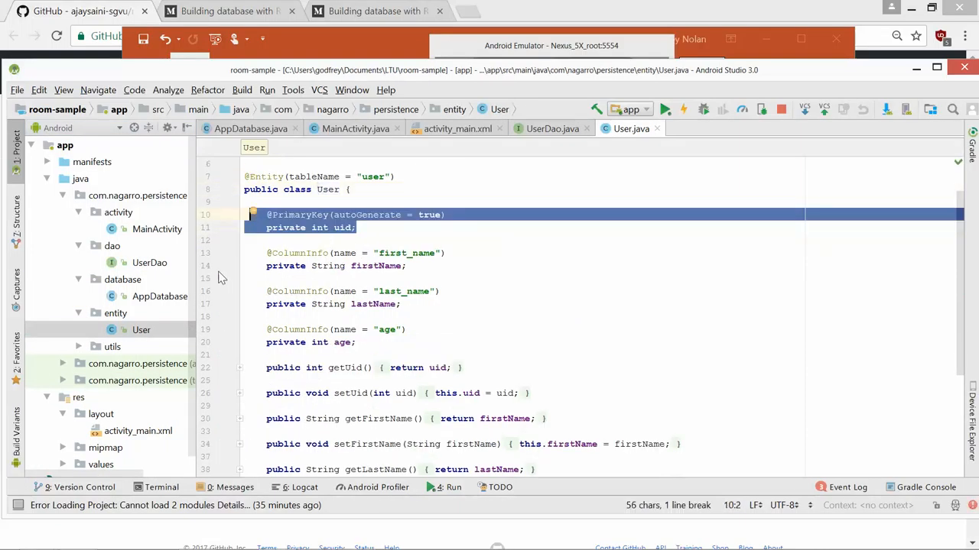
left_click(150, 263)
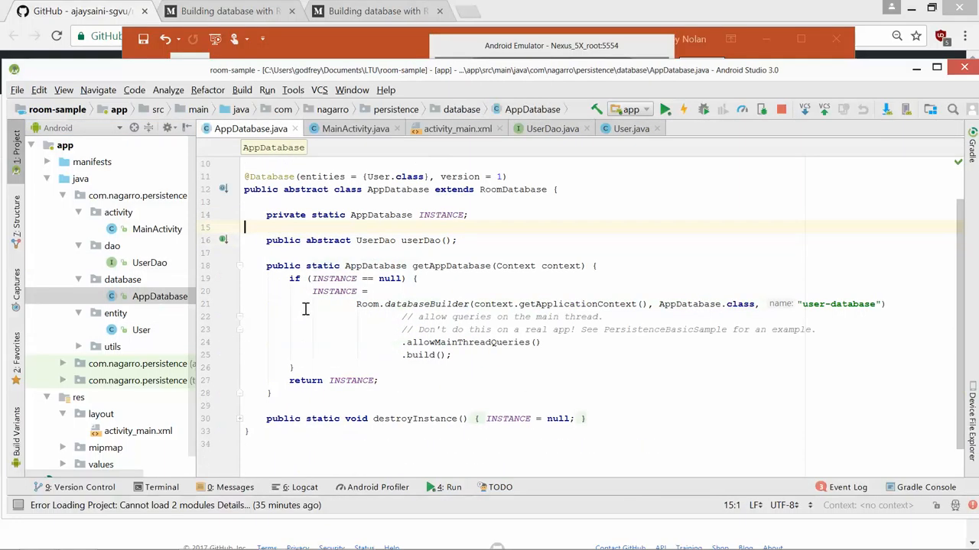
left_click(157, 229)
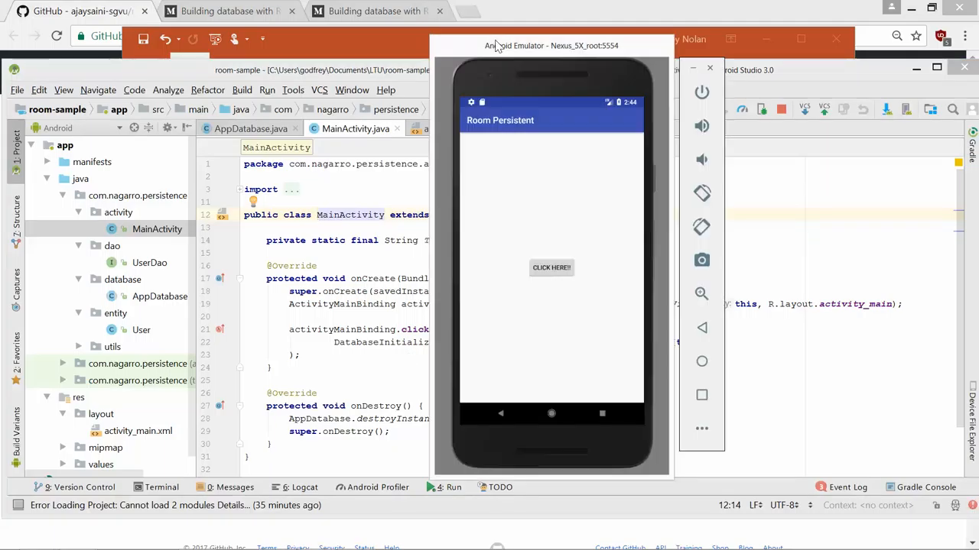
mouse_move(556, 214)
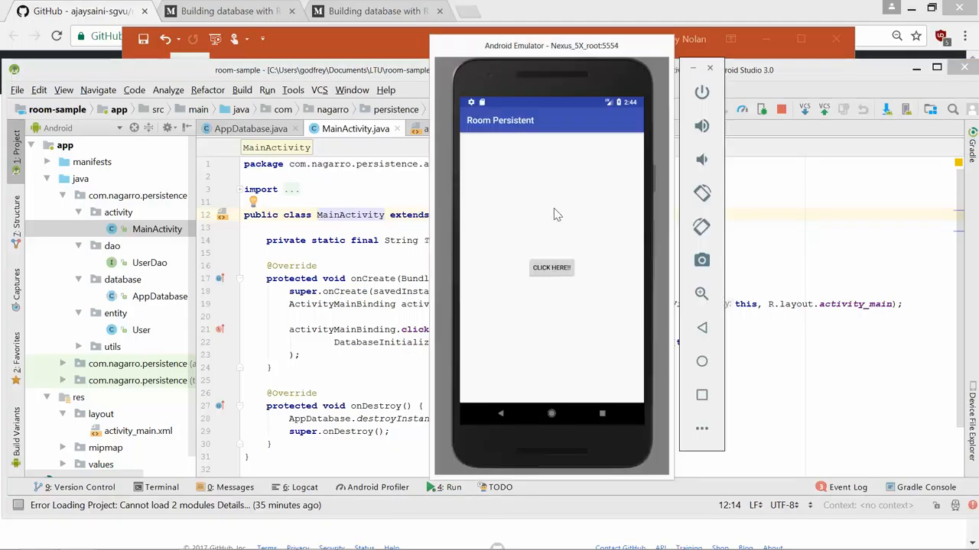
mouse_move(554, 246)
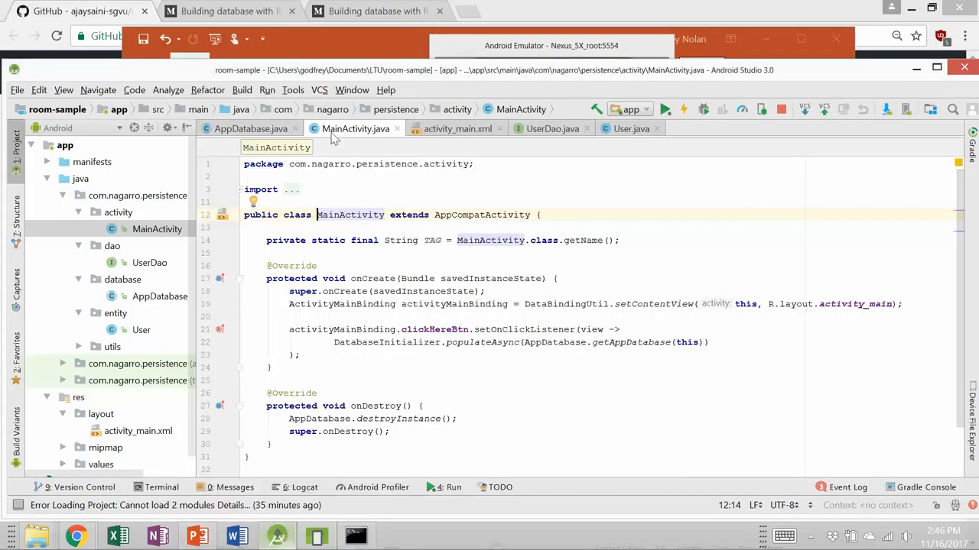
Check the Nexus 5X root device in the AVD Manager and close it
left_click(294, 88)
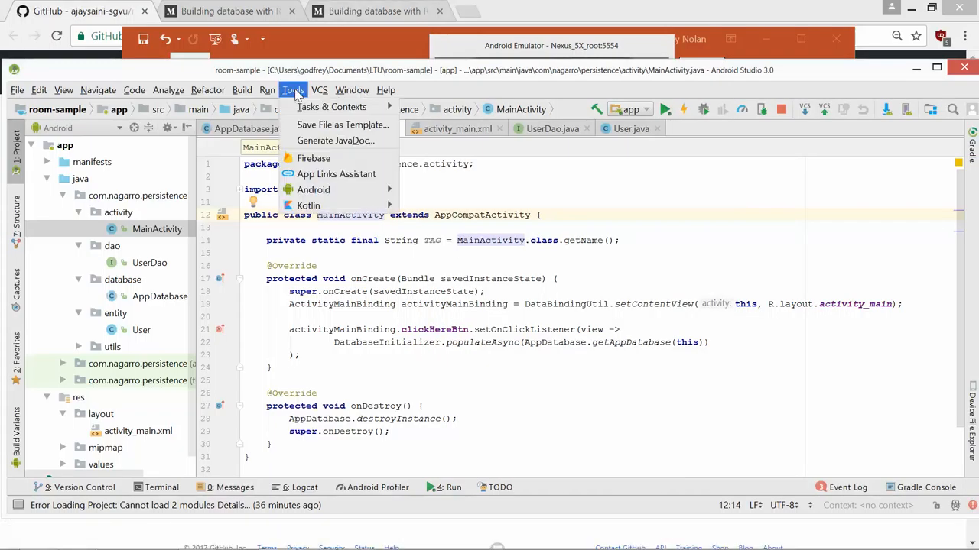
mouse_move(314, 189)
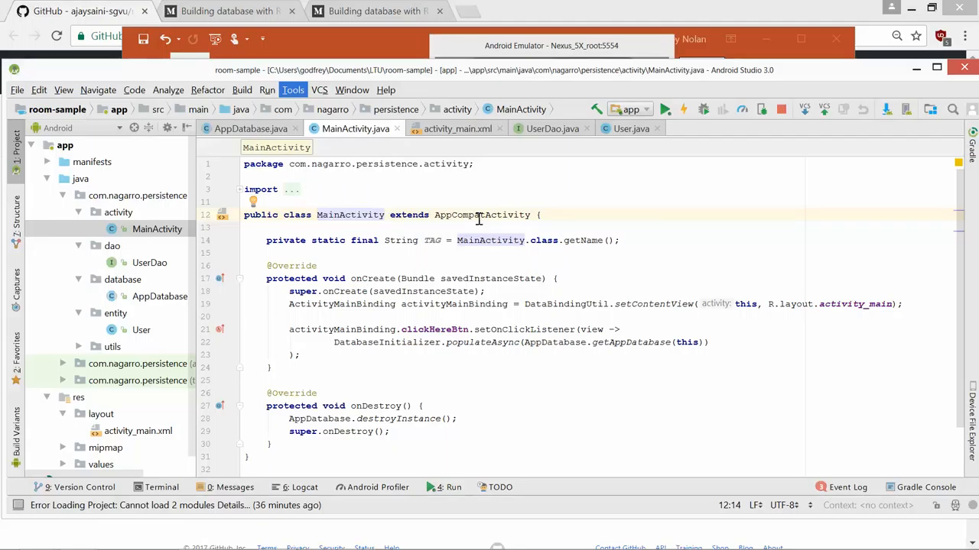
mouse_move(458, 198)
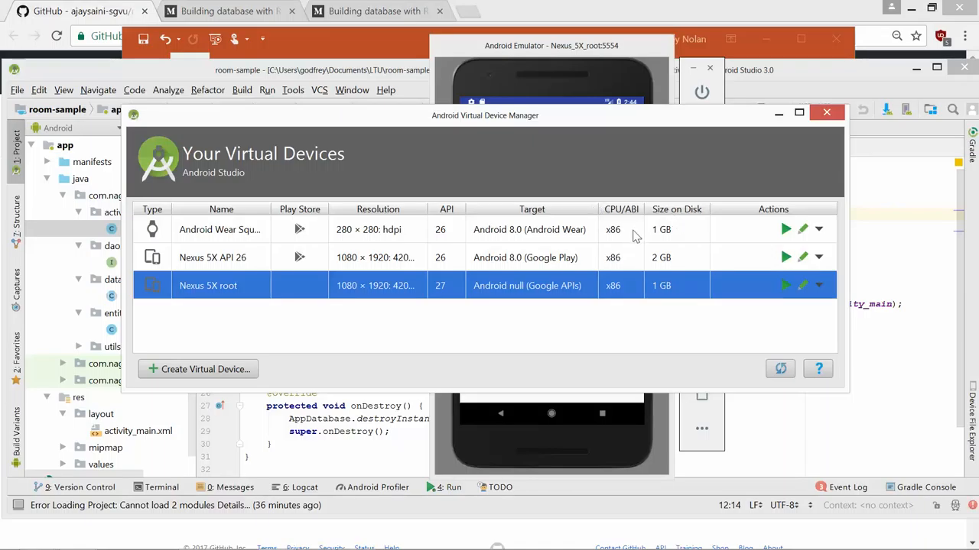
mouse_move(574, 300)
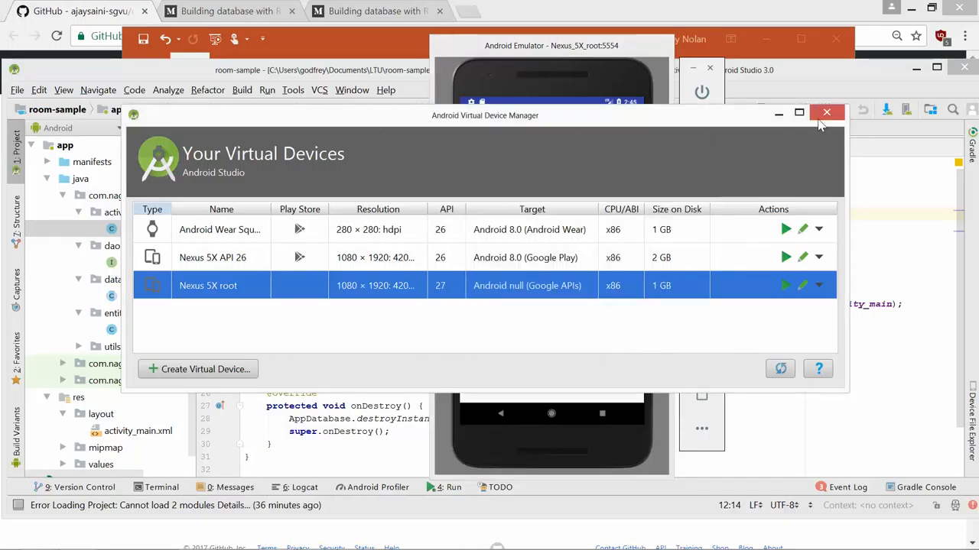
left_click(826, 113)
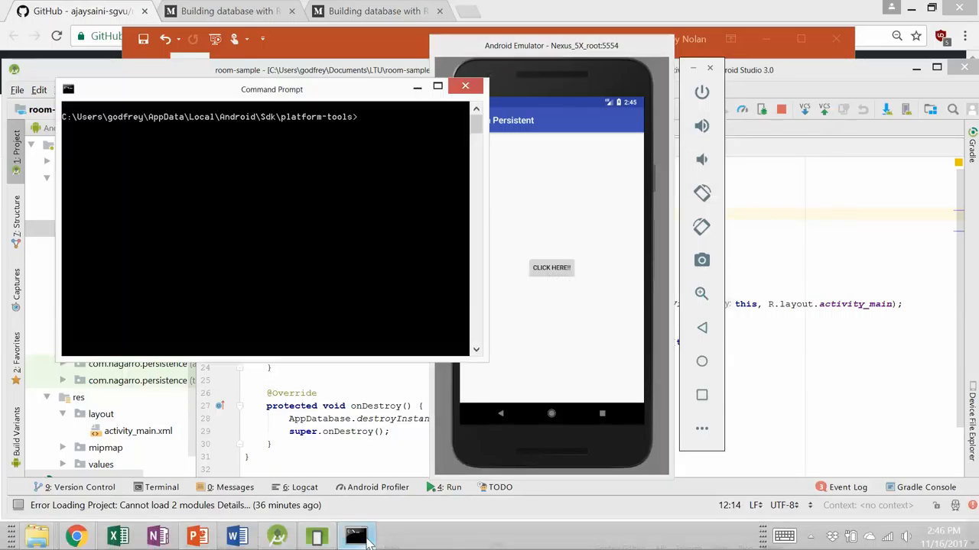
mouse_move(333, 179)
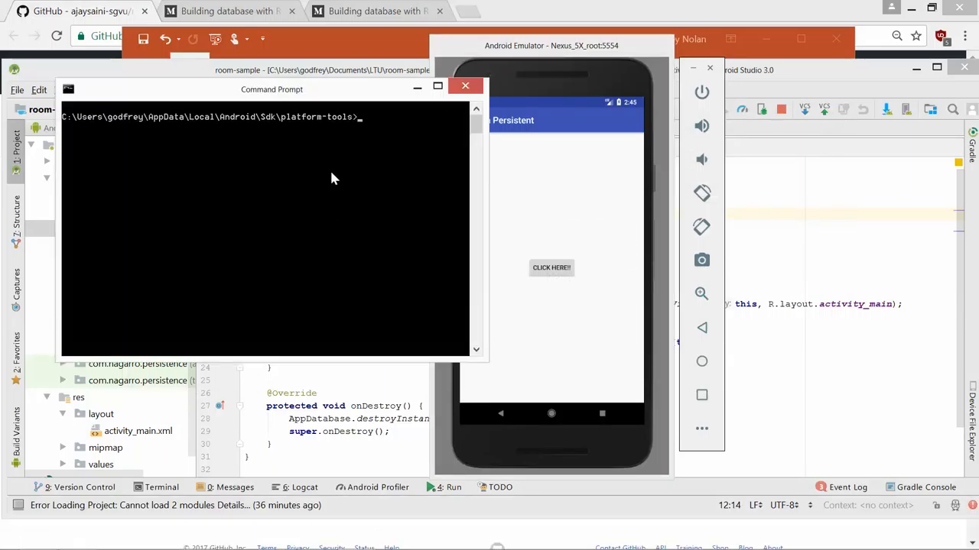
Enter an adb shell, become root with su, and list the app data folders
type("adb")
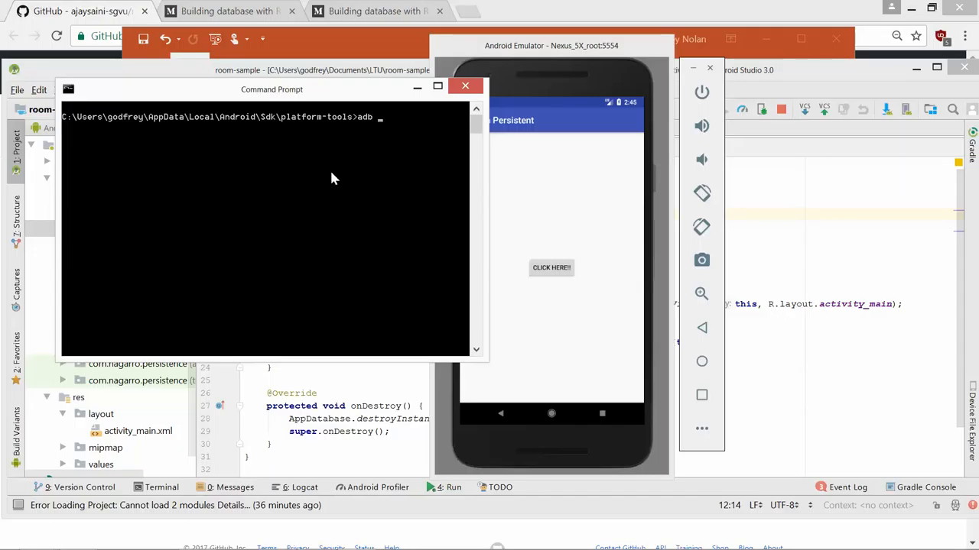
type("shel")
type("su")
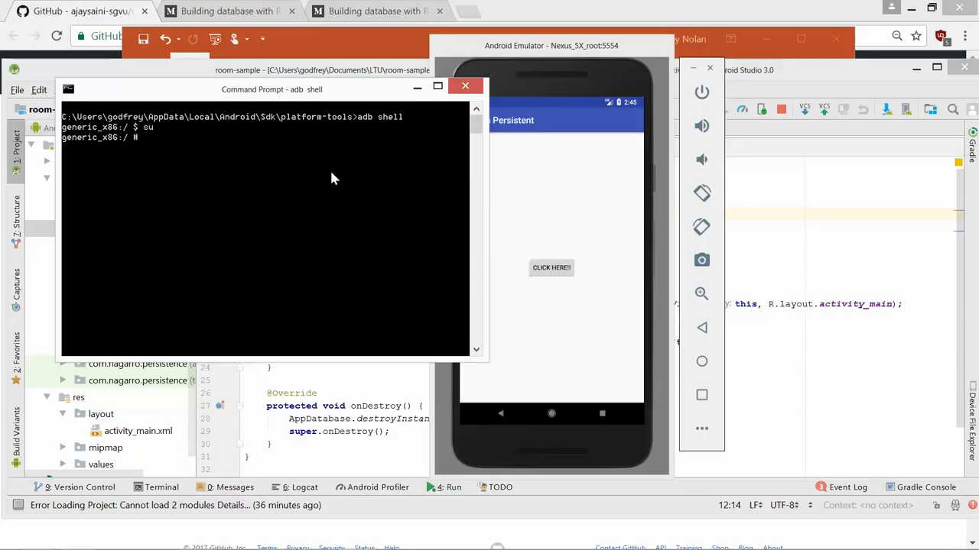
type("ls")
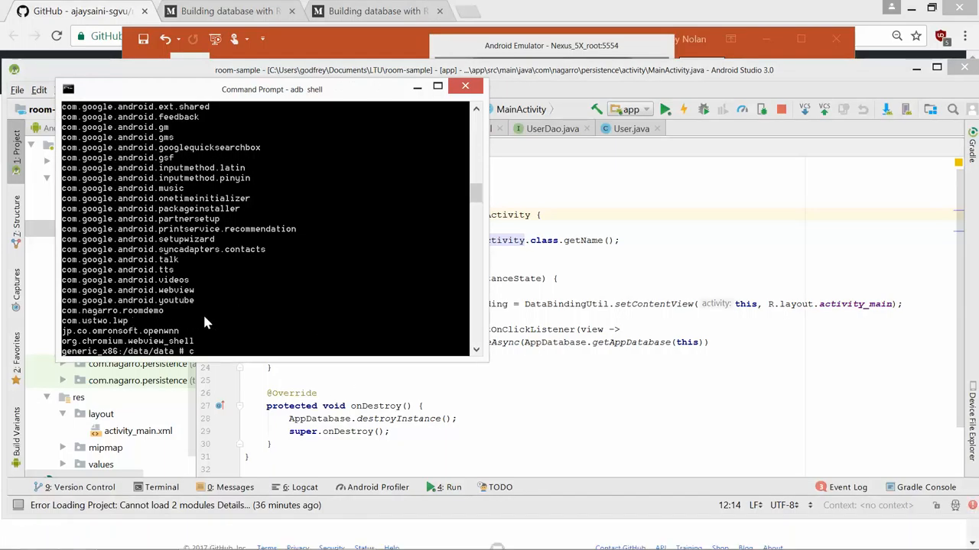
Move into com.nagarro.roomdemo/databases and list user-database and its journal
type("cd com.")
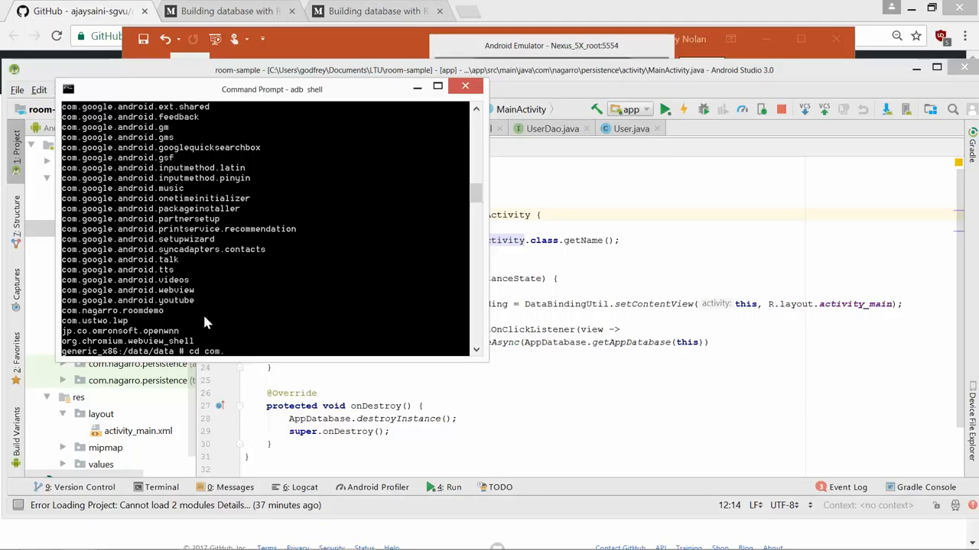
type("nag*")
type("ls")
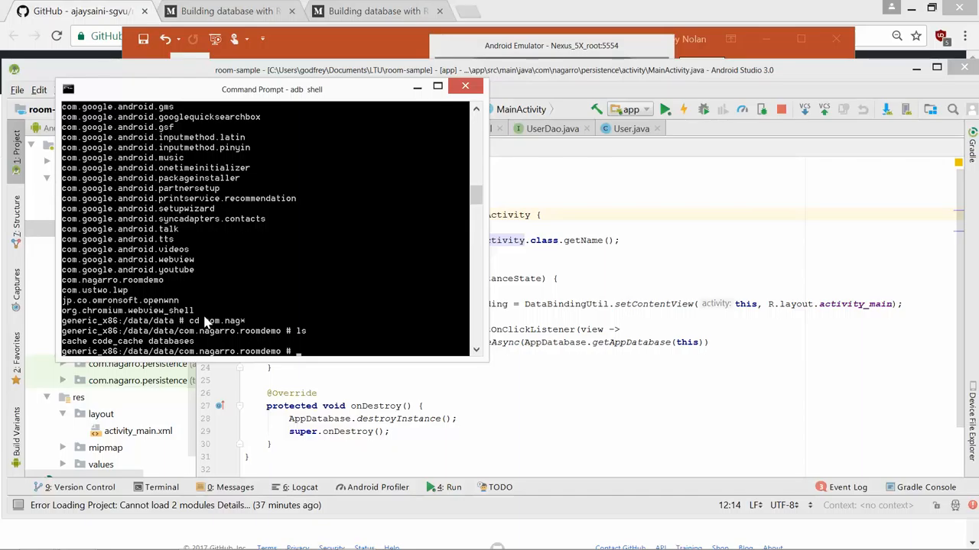
type("cd databsae")
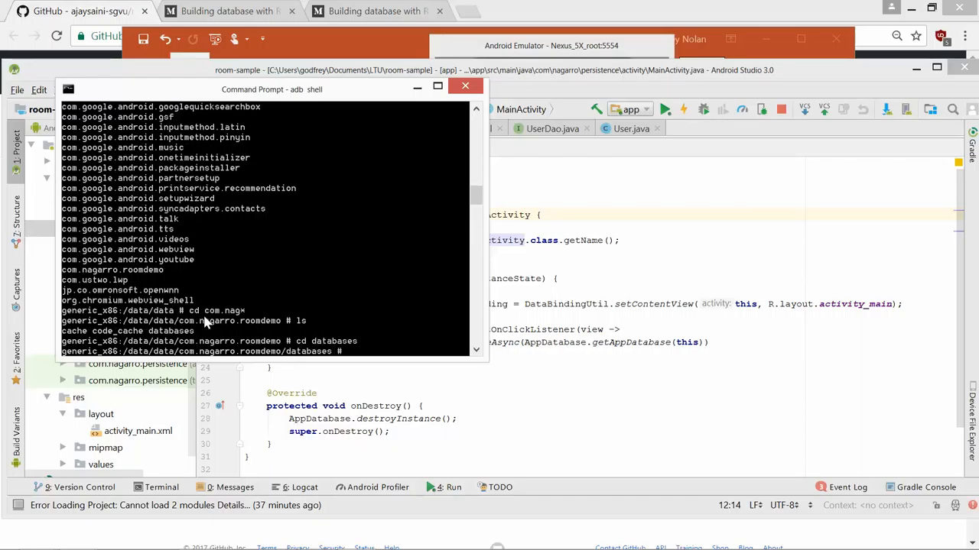
type("ls")
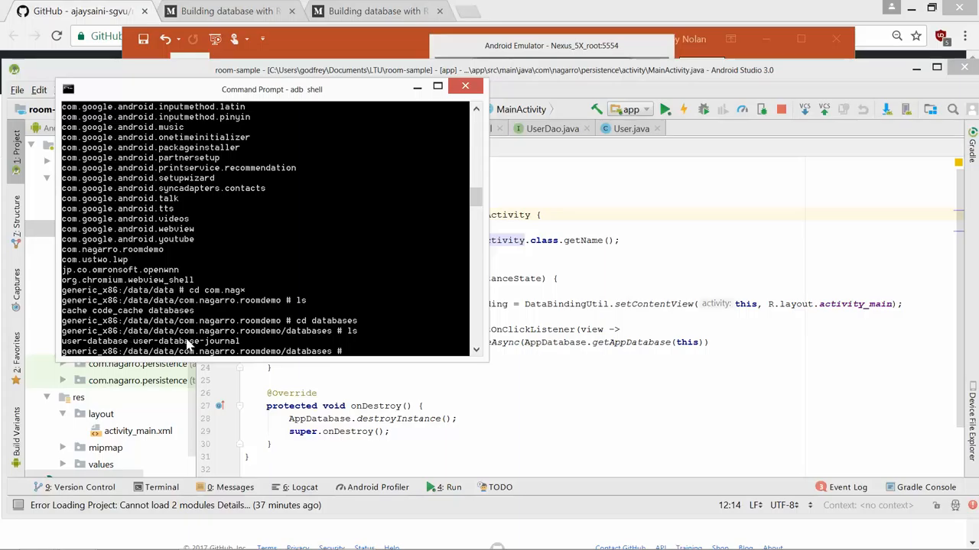
mouse_move(187, 346)
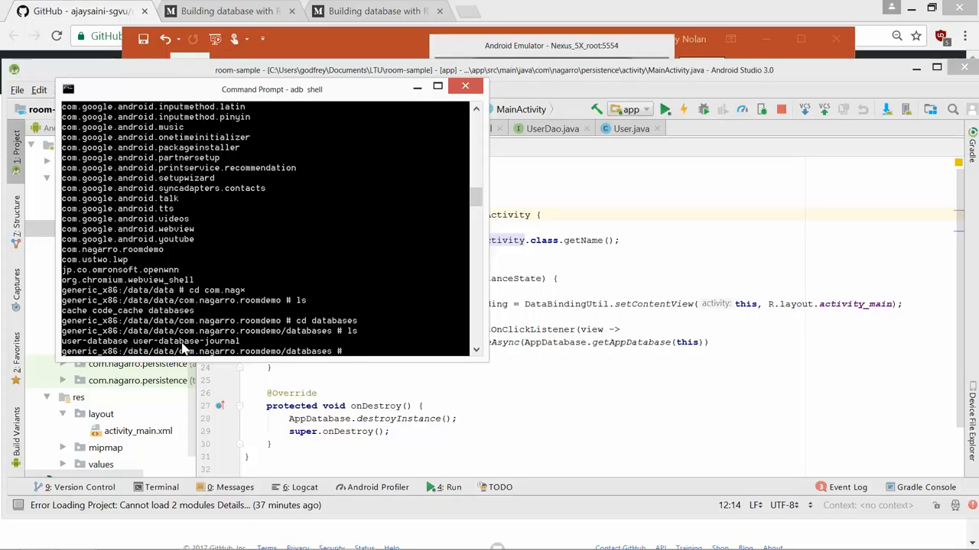
mouse_move(171, 349)
type("sqlite3")
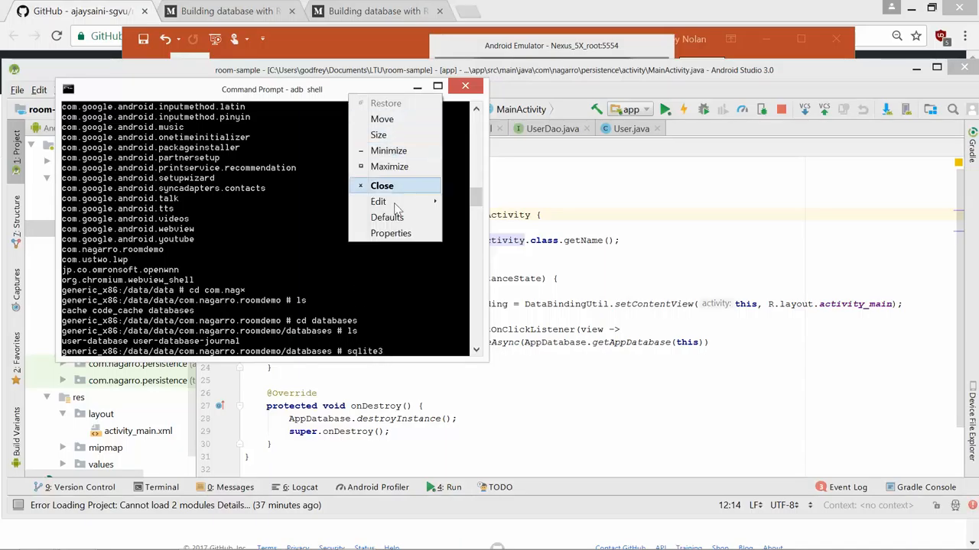
Review the console Font and Layout settings and apply a larger font
left_click(391, 232)
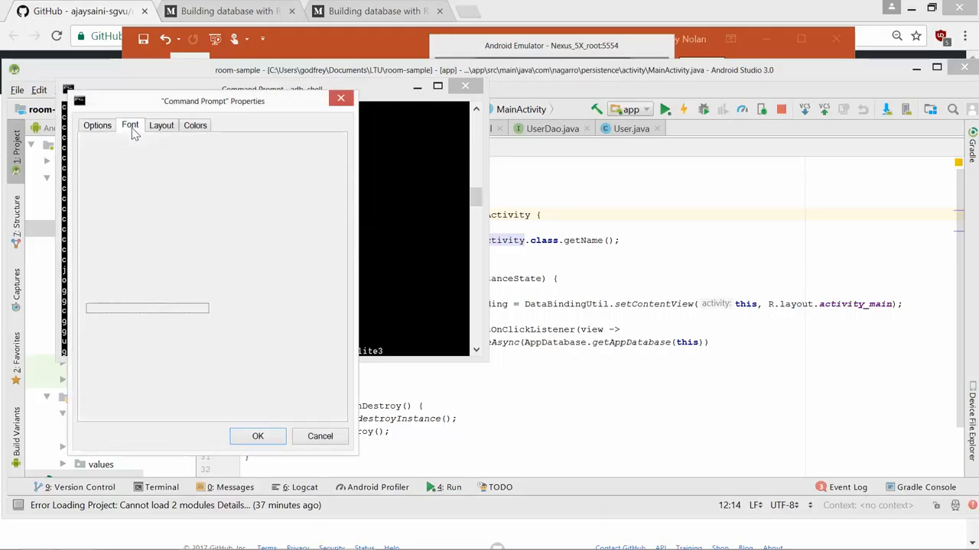
left_click(162, 125)
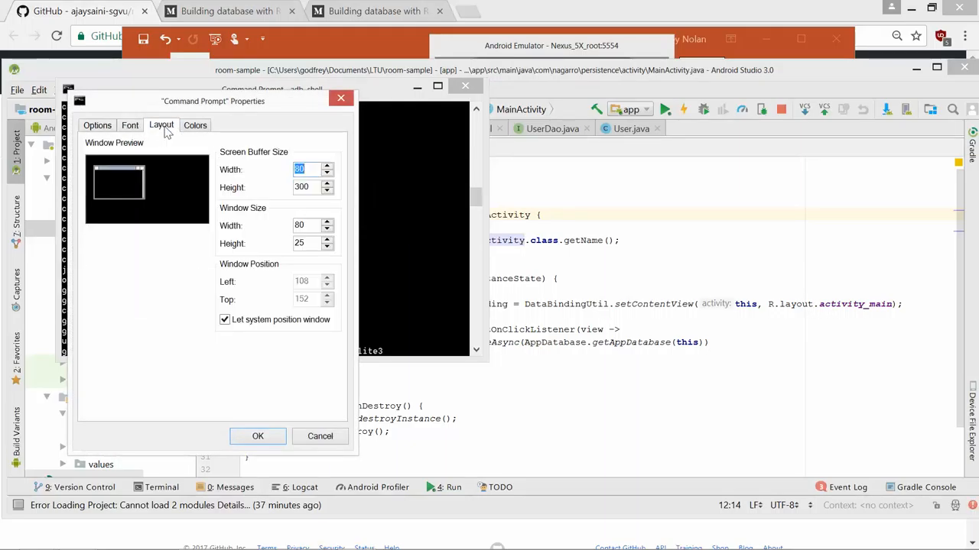
mouse_move(300, 205)
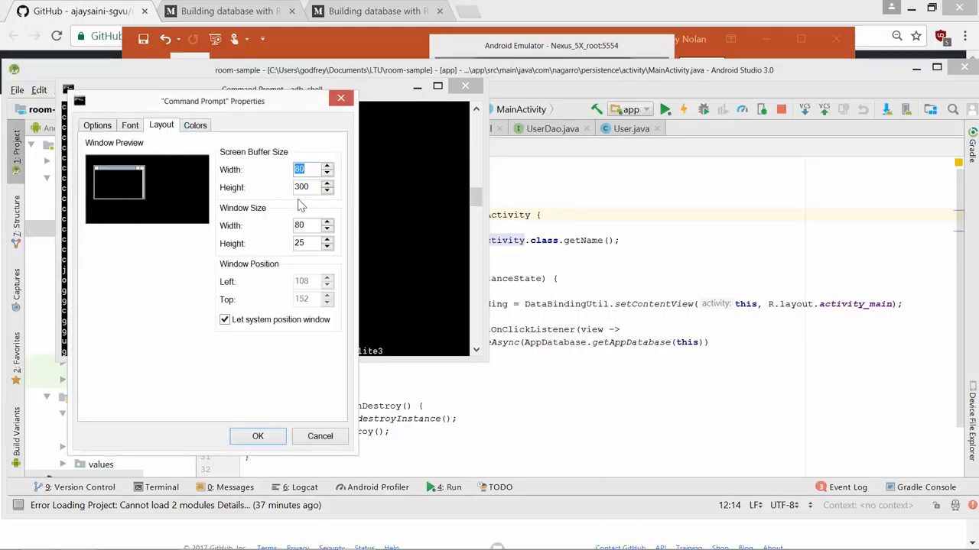
left_click(130, 125)
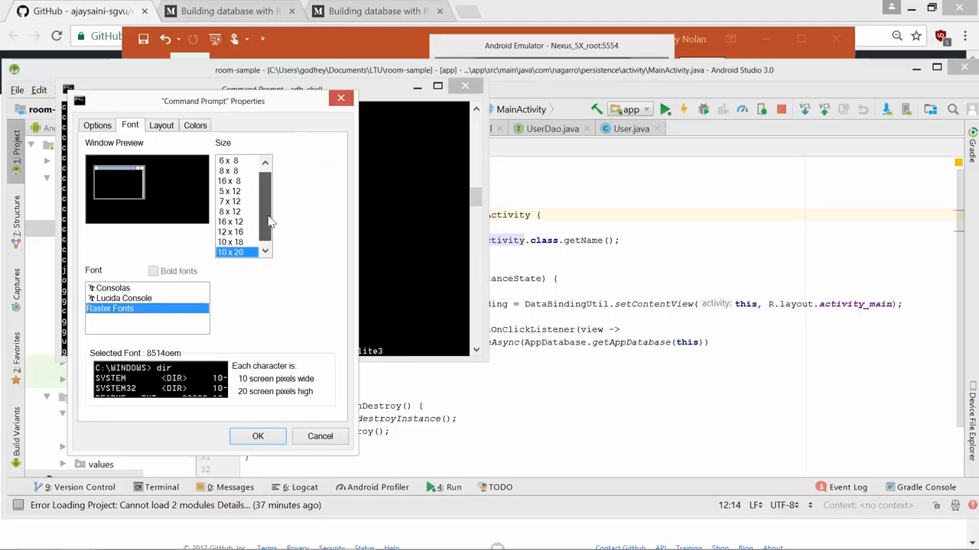
left_click(237, 233)
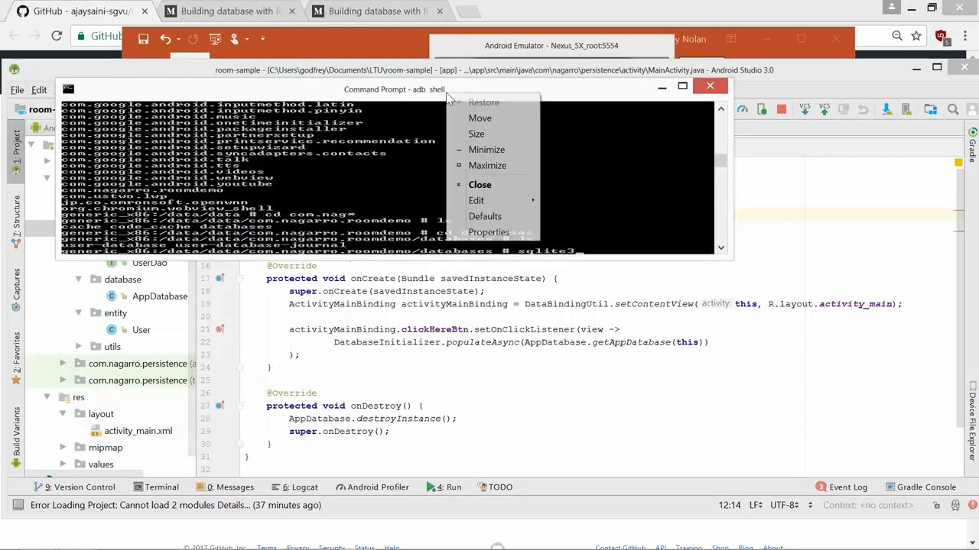
Set the console to Raster Fonts size 10 x 18 via Properties
left_click(489, 233)
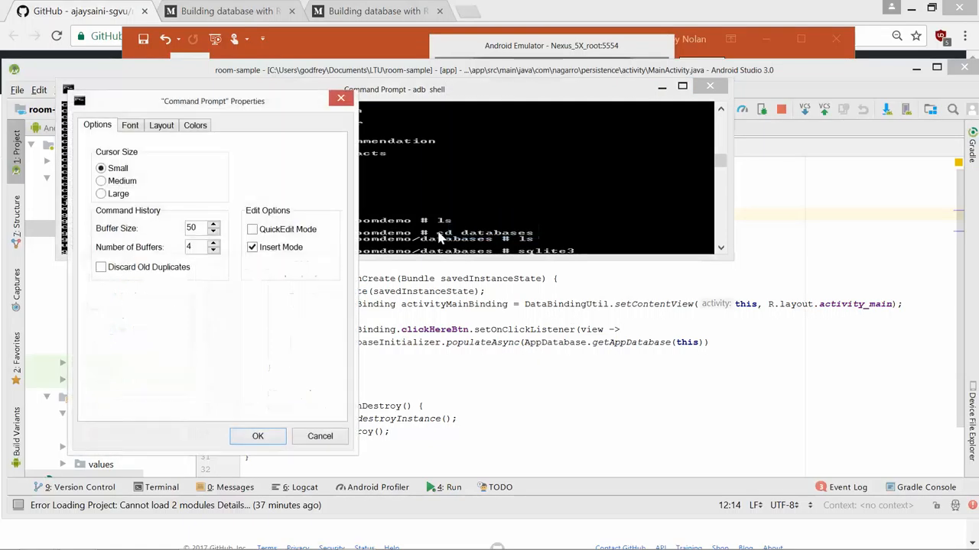
left_click(130, 125)
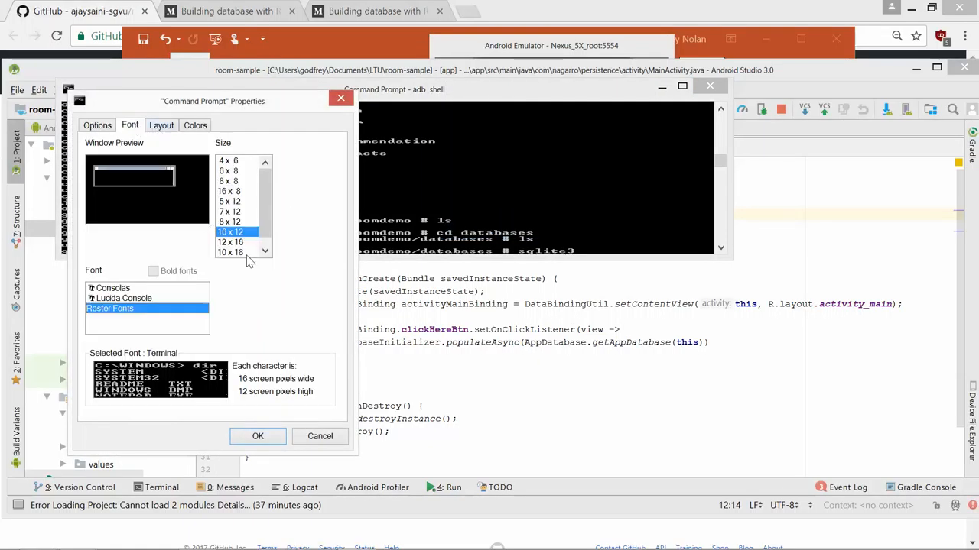
left_click(230, 252)
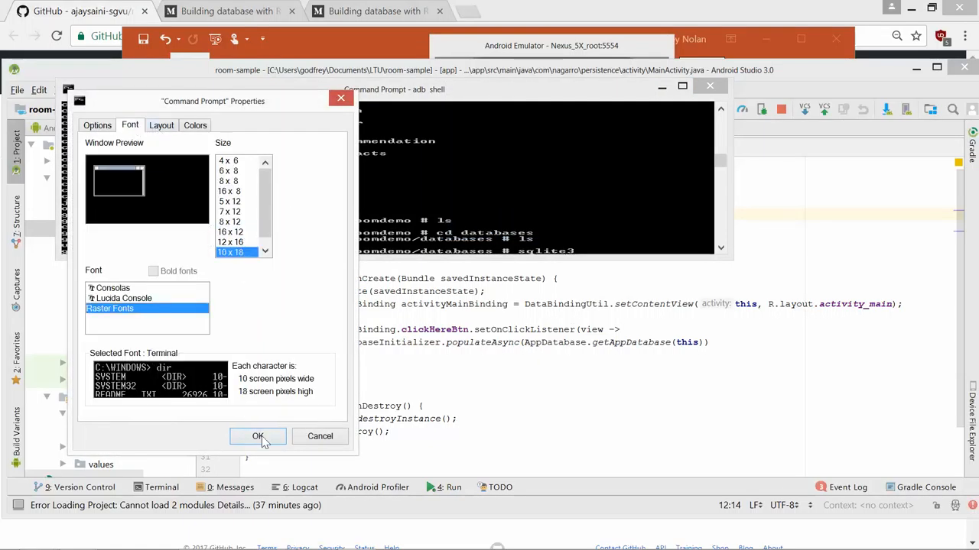
left_click(257, 438)
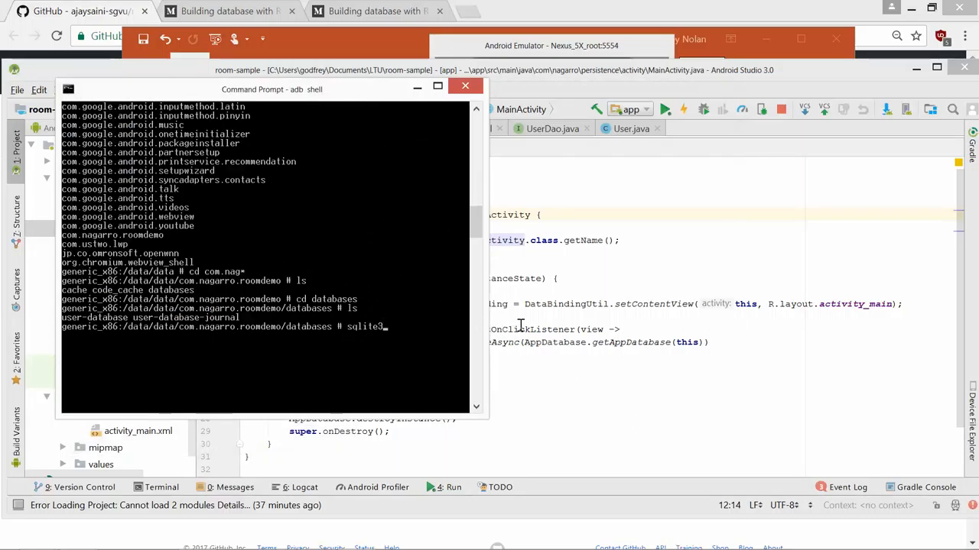
mouse_move(609, 320)
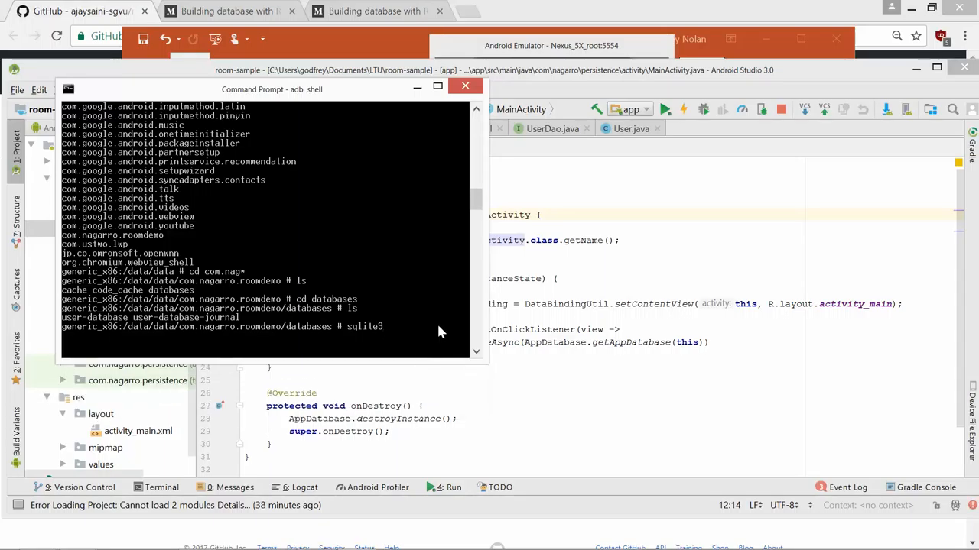
Run 'sqlite3 user-database' then '.dump' to show the user table with three rows
type("user-database")
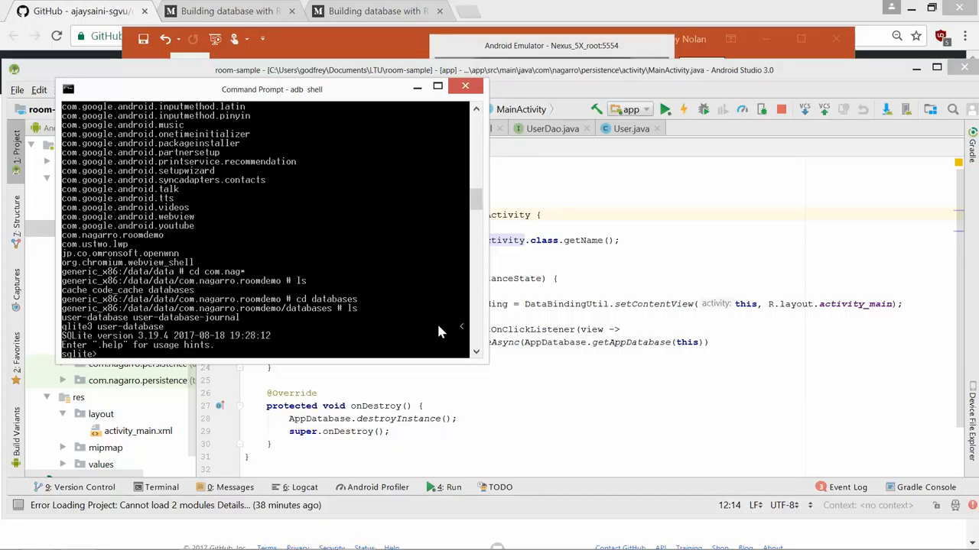
type(".dump")
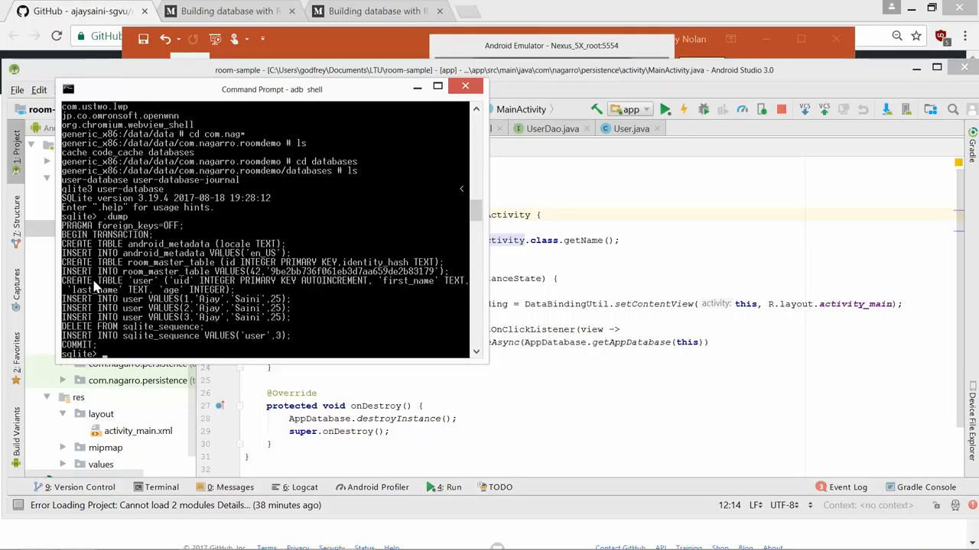
mouse_move(176, 284)
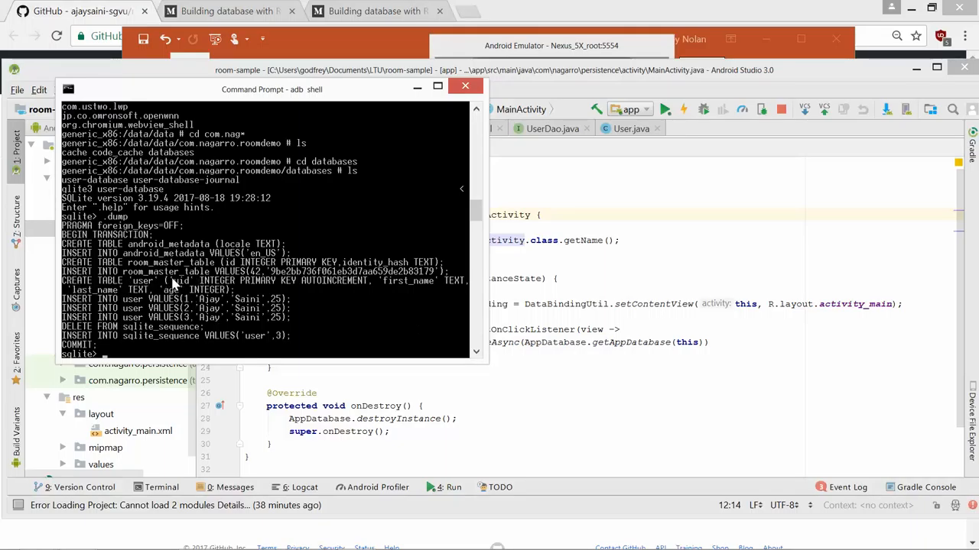
mouse_move(314, 272)
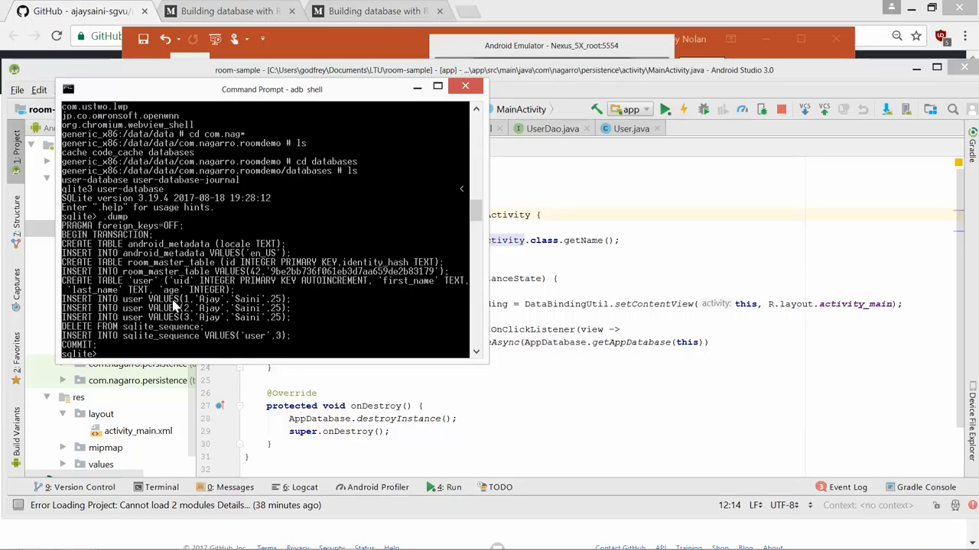
mouse_move(189, 306)
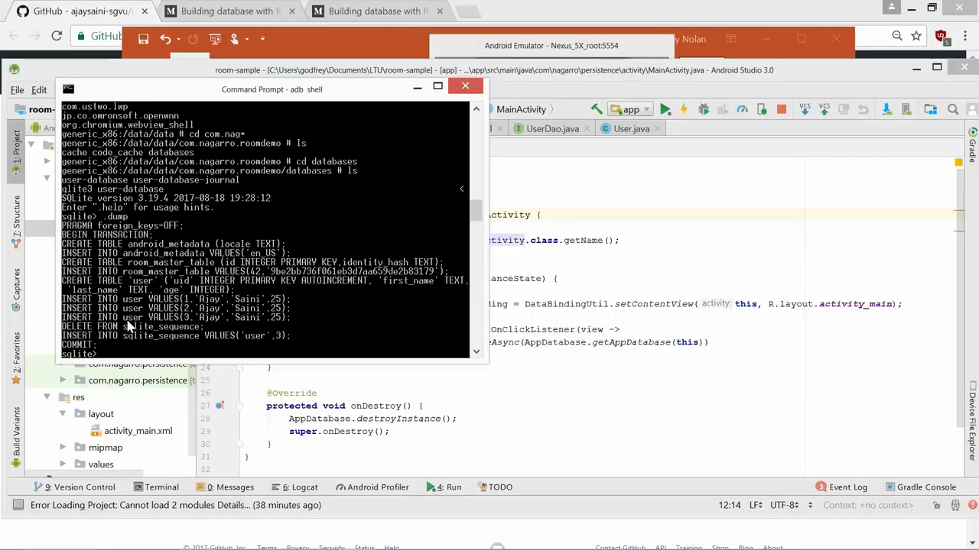
mouse_move(125, 323)
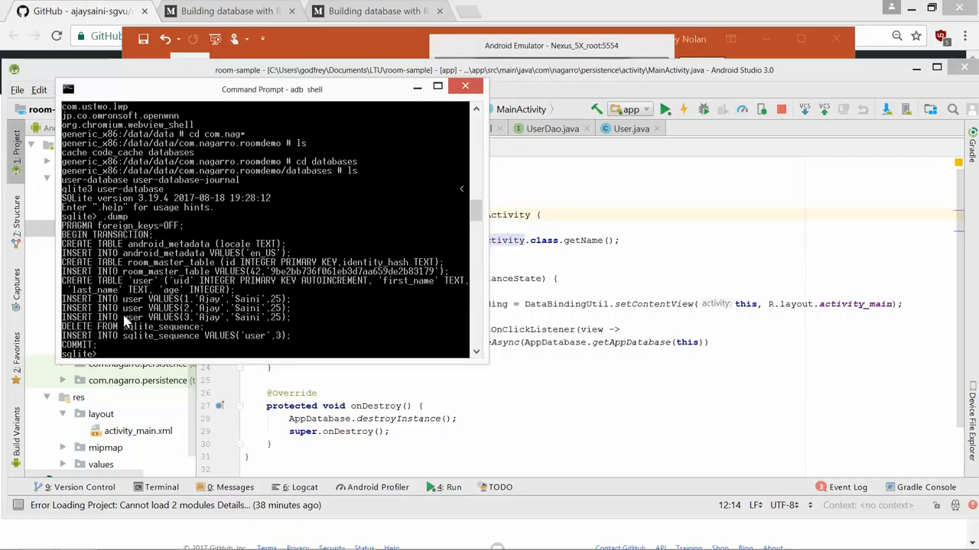
mouse_move(167, 278)
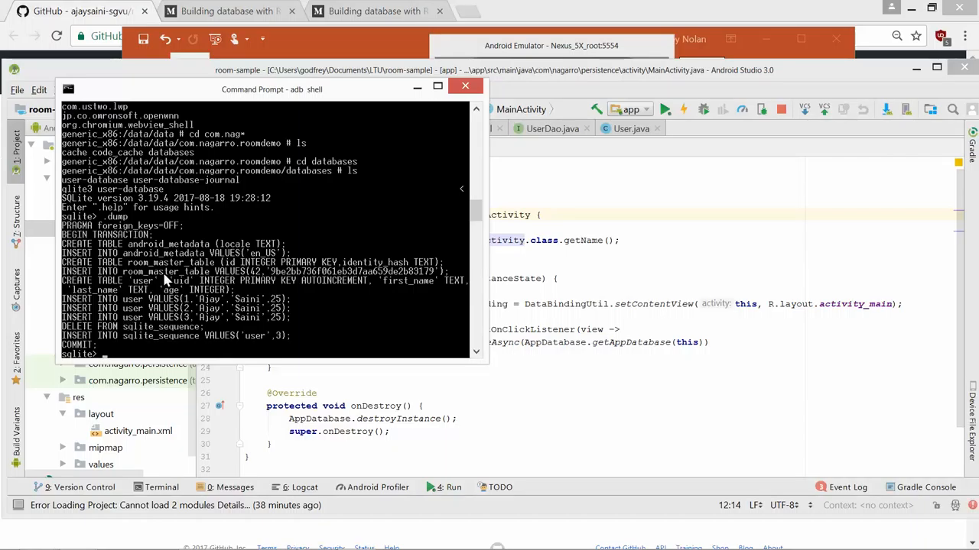